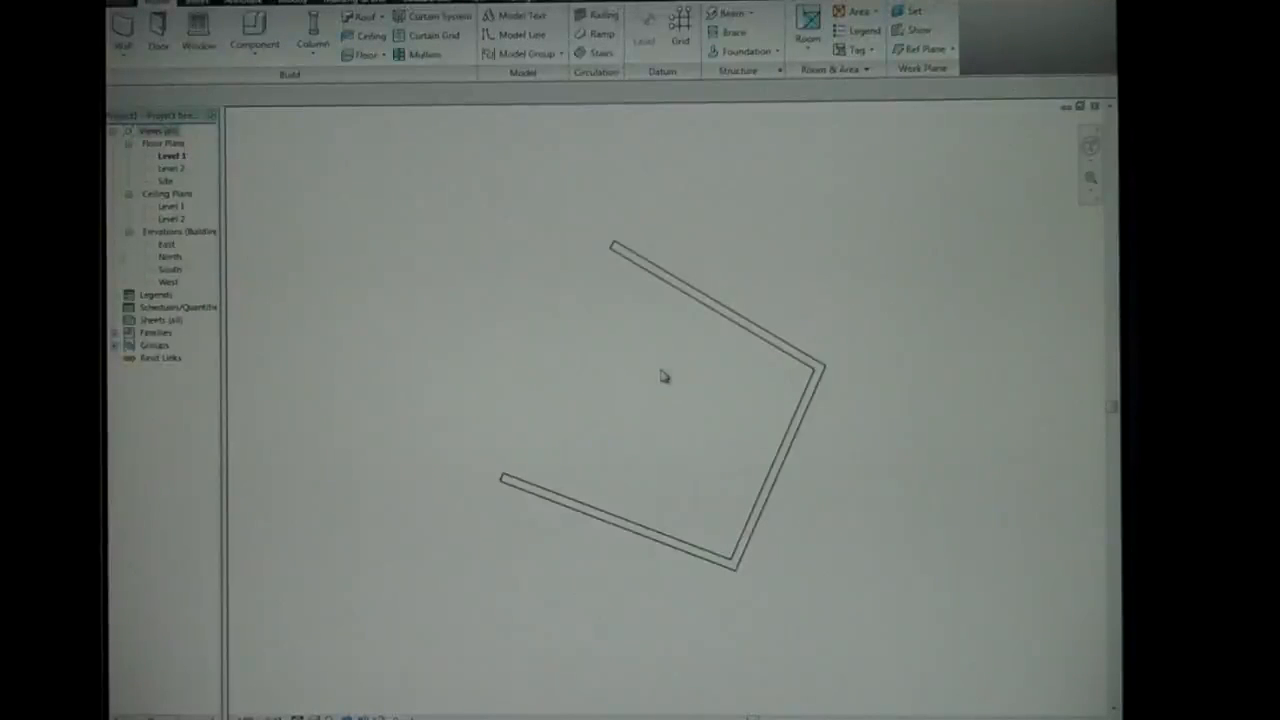
{"action": "mouse_move", "coordinate": [720, 414]}
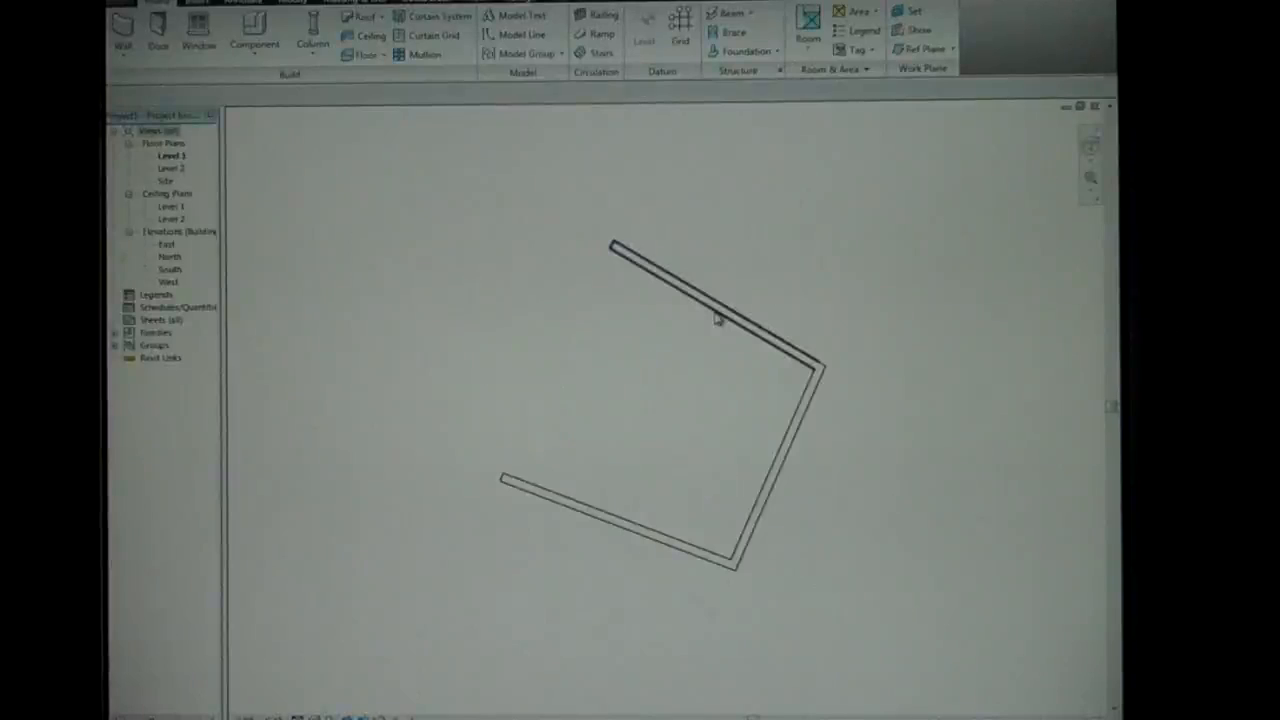
Select the top wall of the Level 1 floor plan.
{"action": "left_click", "coordinate": [700, 276]}
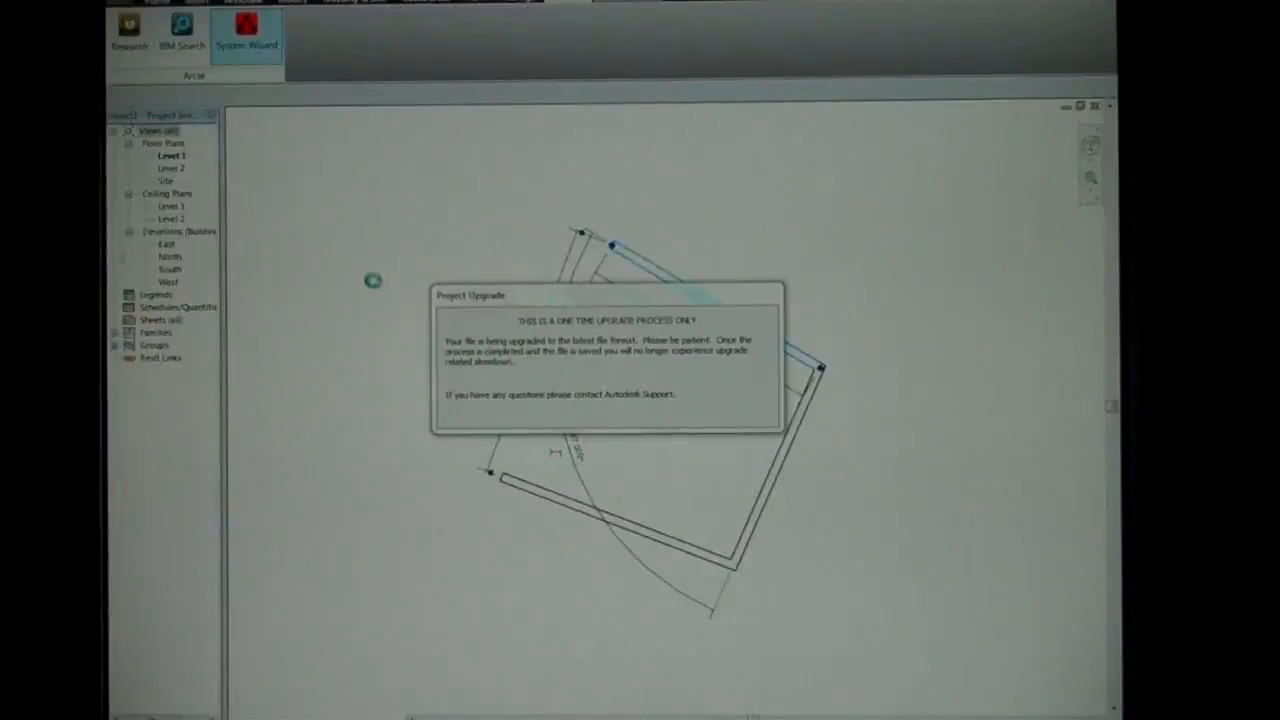
{"action": "mouse_move", "coordinate": [360, 398]}
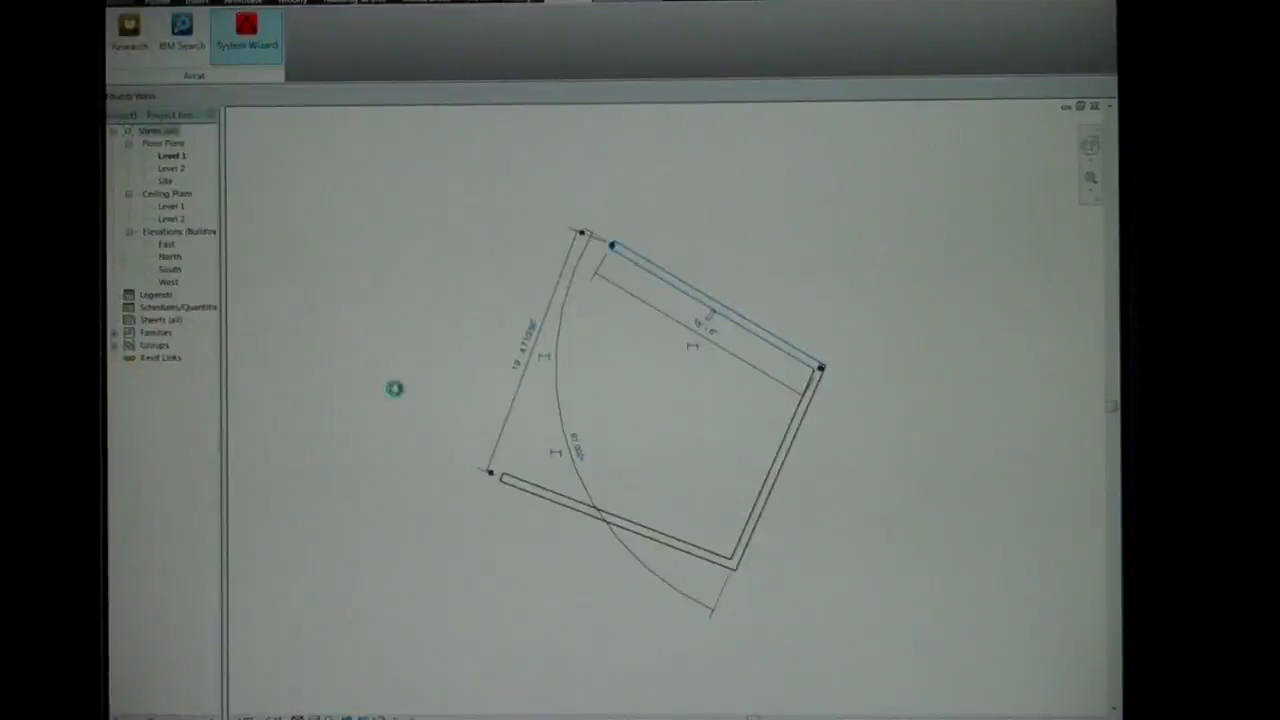
{"action": "left_click", "coordinate": [246, 30]}
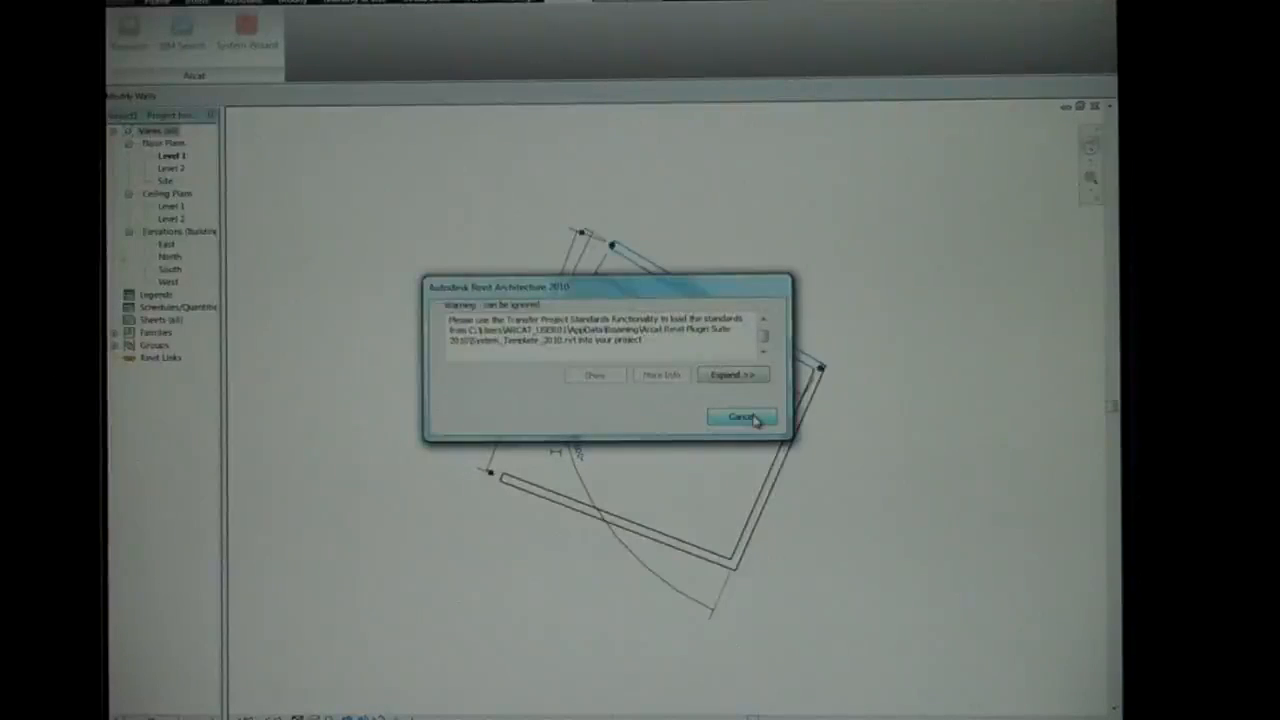
{"action": "left_click", "coordinate": [740, 418]}
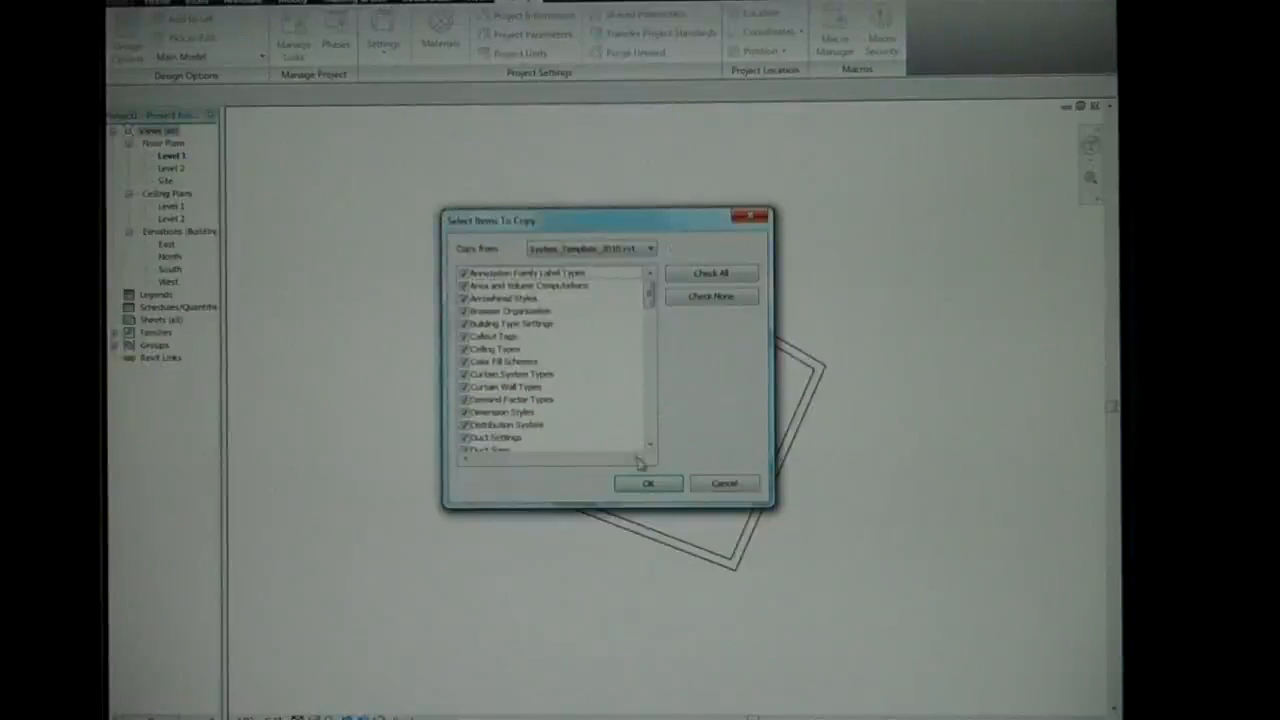
{"action": "left_click", "coordinate": [648, 482]}
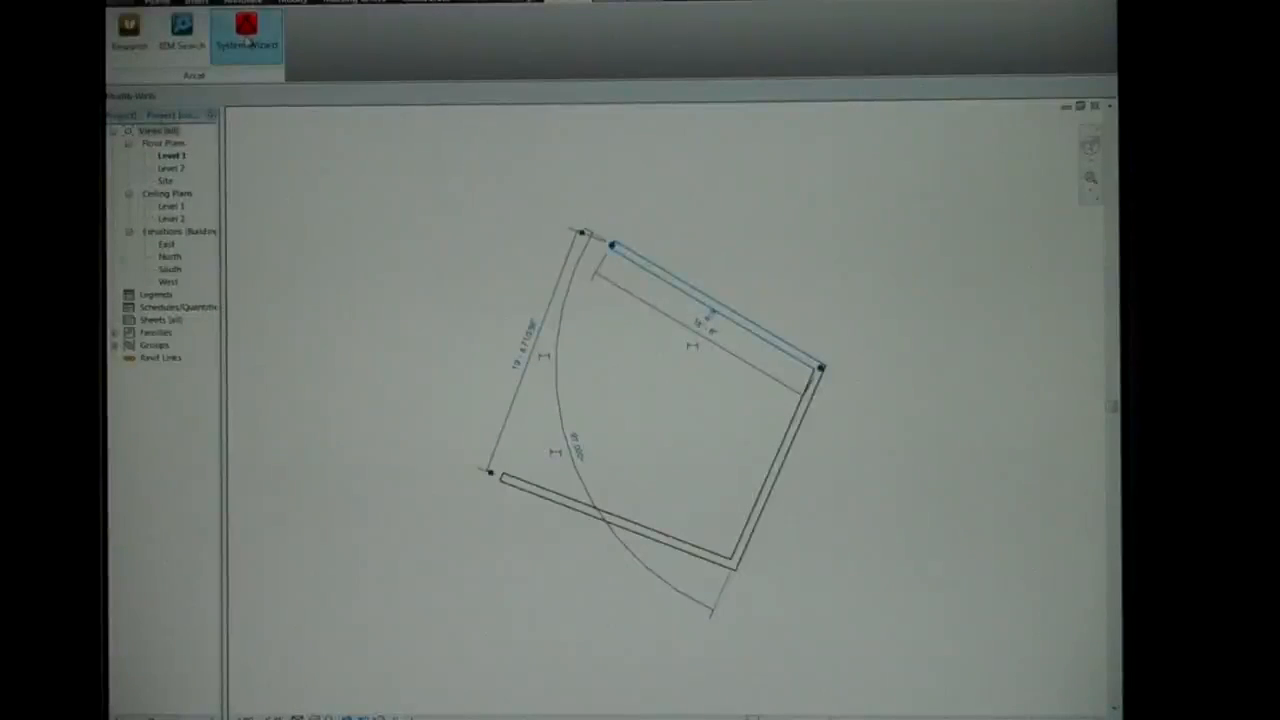
Launch the System Wizard to list the Revit Wall Wizard templates.
{"action": "left_click", "coordinate": [246, 36]}
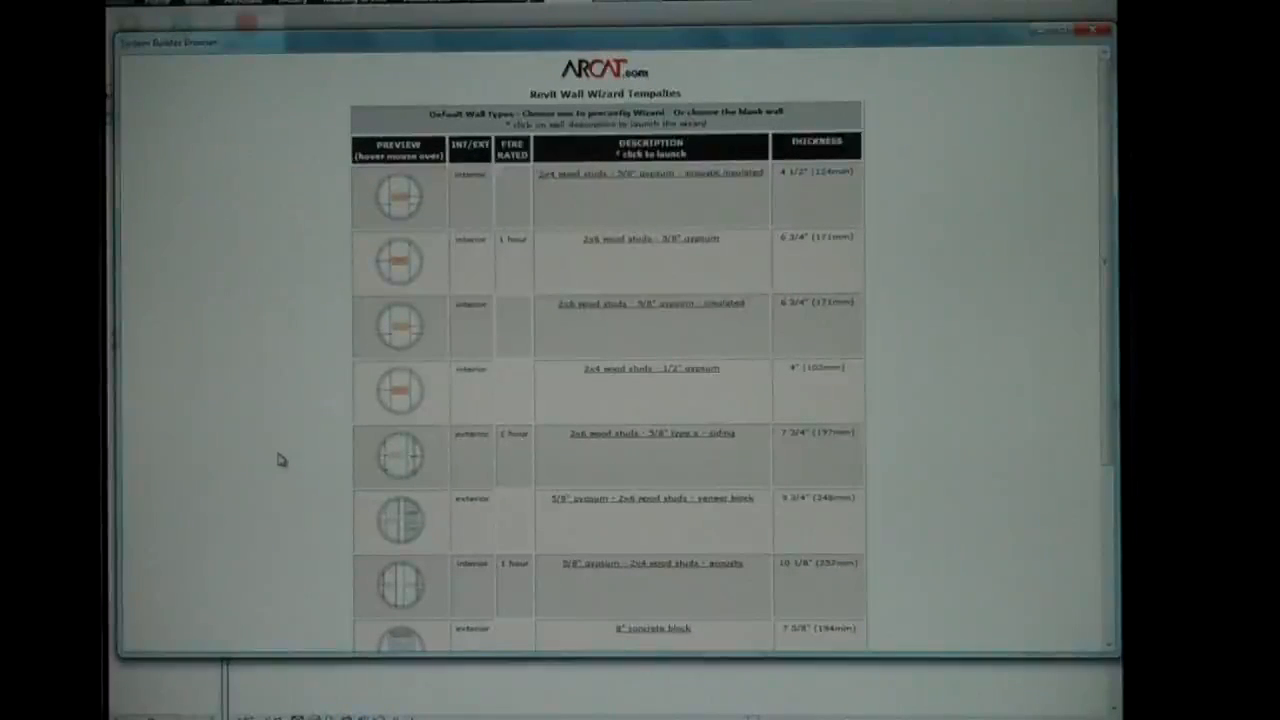
{"action": "mouse_move", "coordinate": [302, 364]}
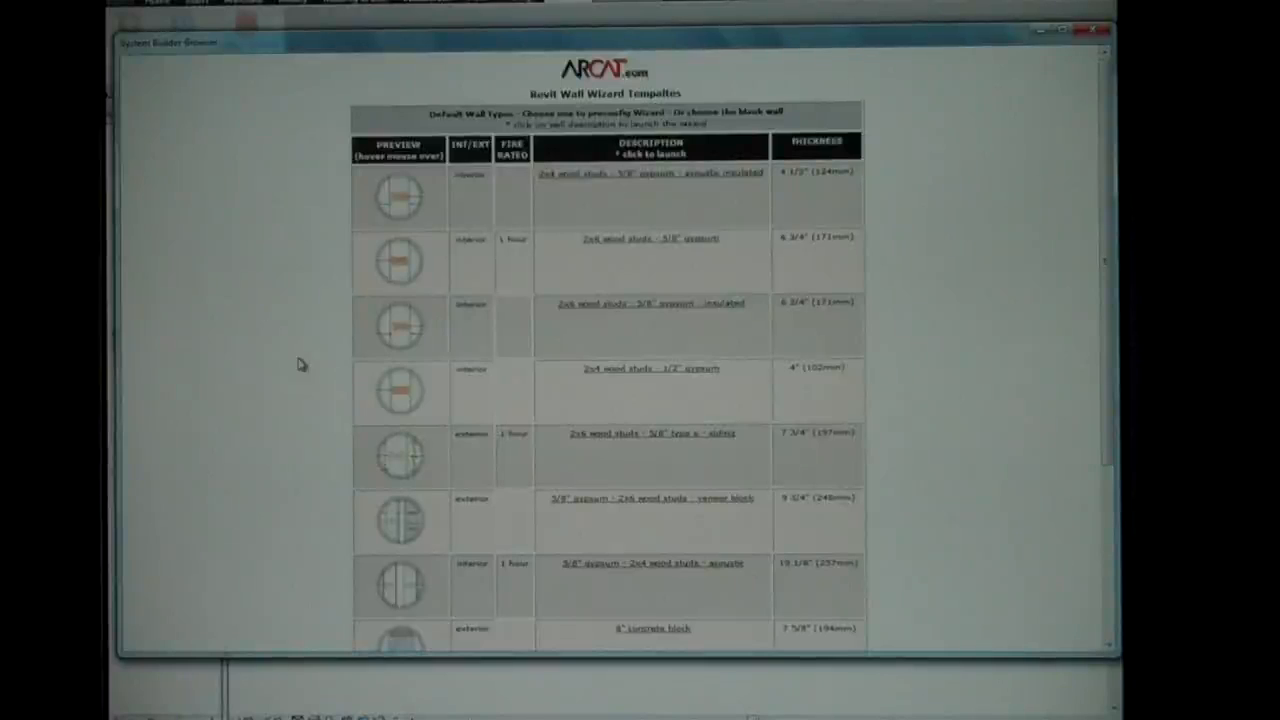
{"action": "mouse_move", "coordinate": [468, 268]}
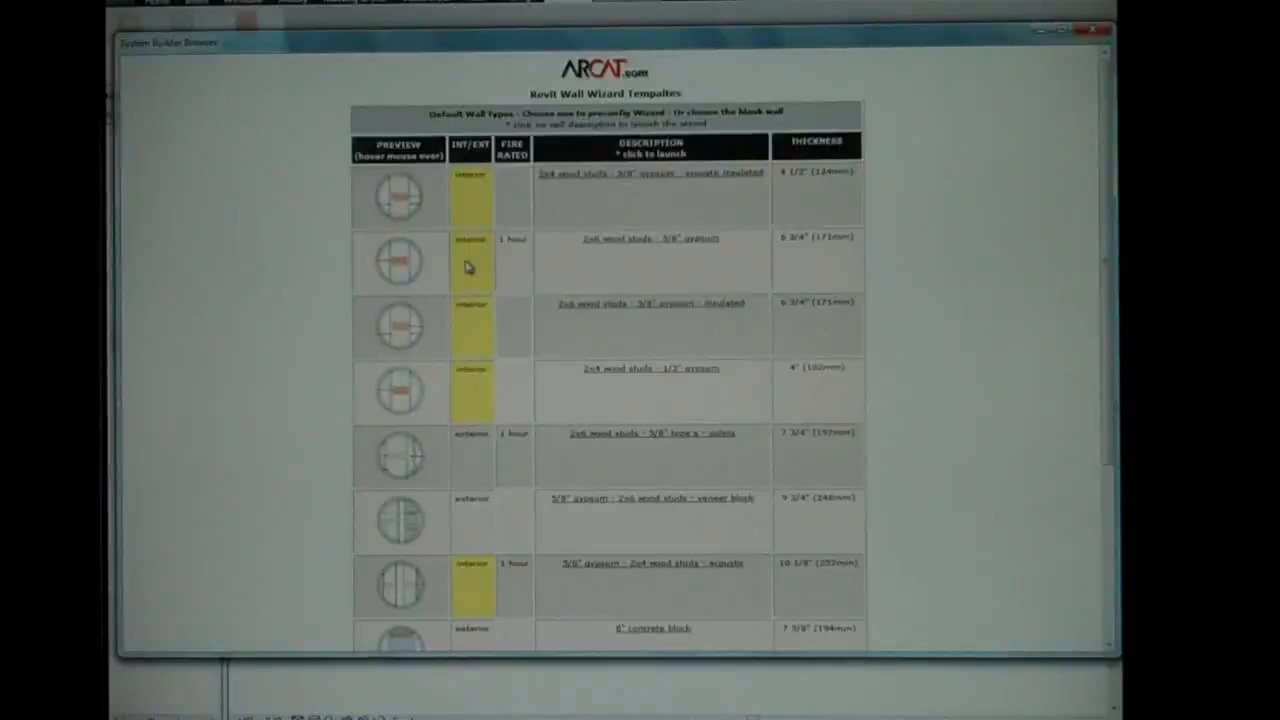
{"action": "mouse_move", "coordinate": [508, 272]}
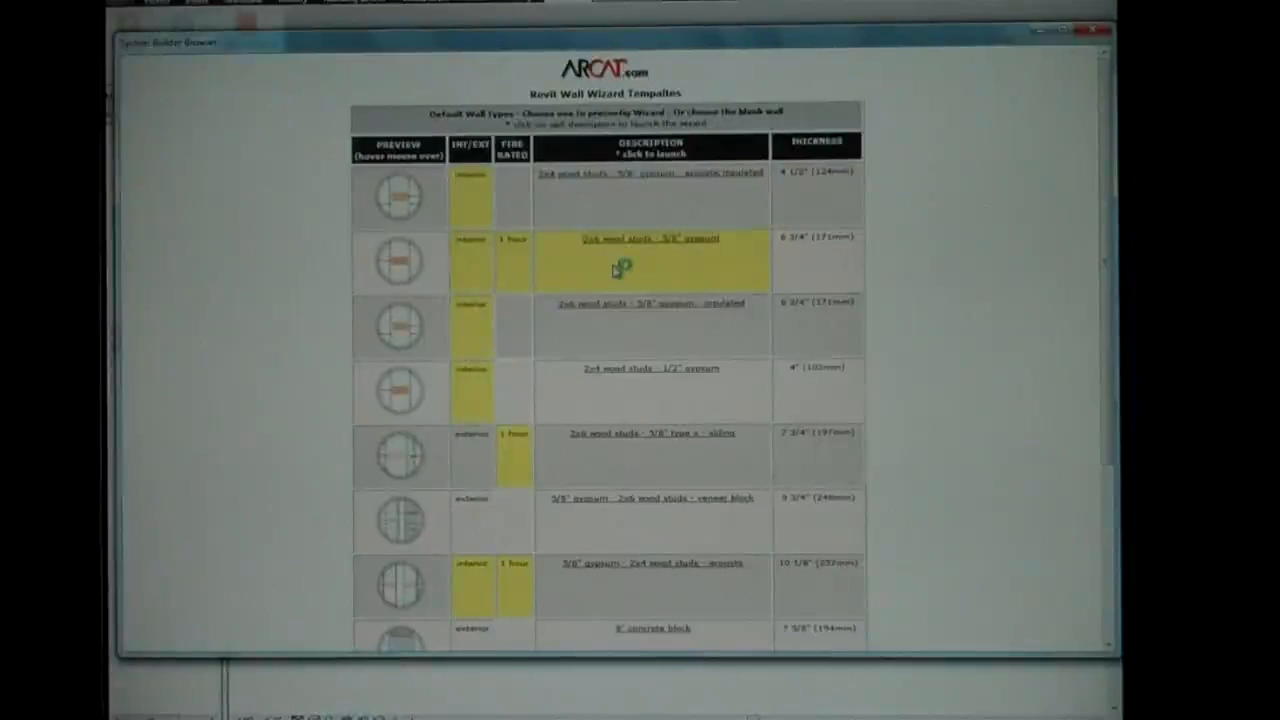
Load the '2x6 wood studs - 5/8" gypsum' template and select its wall name for renaming.
{"action": "left_click", "coordinate": [652, 244]}
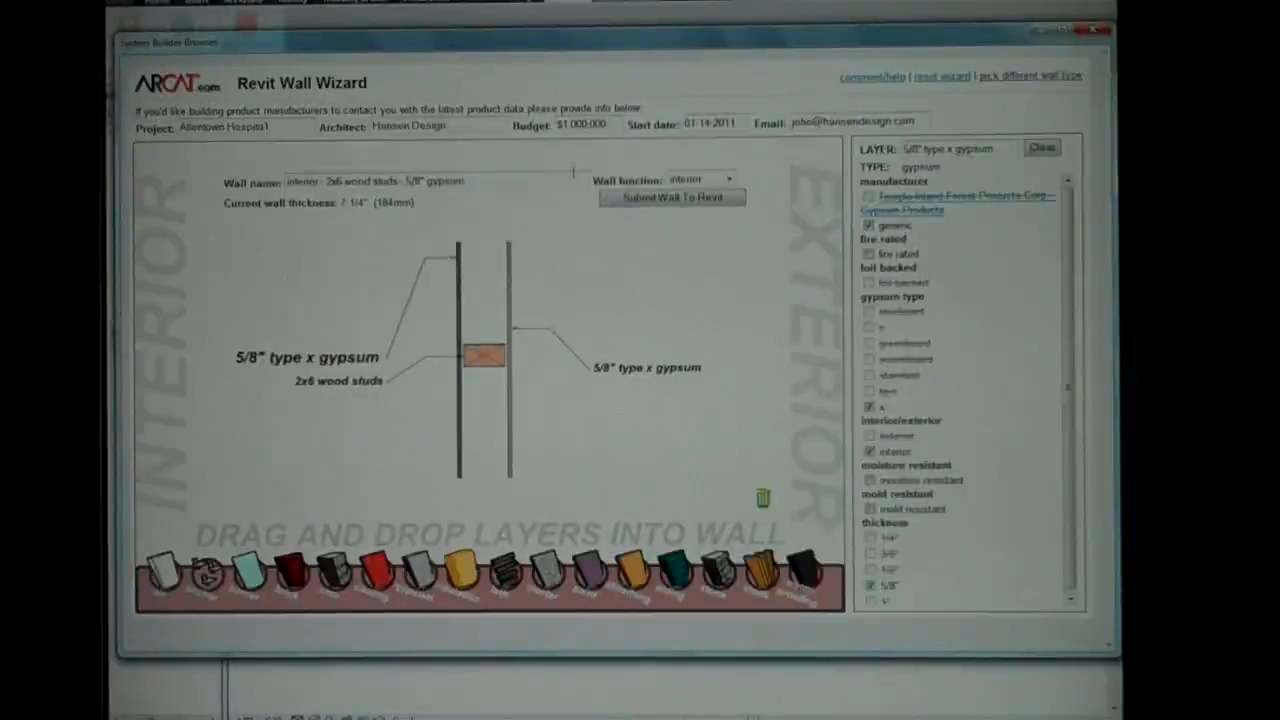
{"action": "triple_click", "coordinate": [400, 180]}
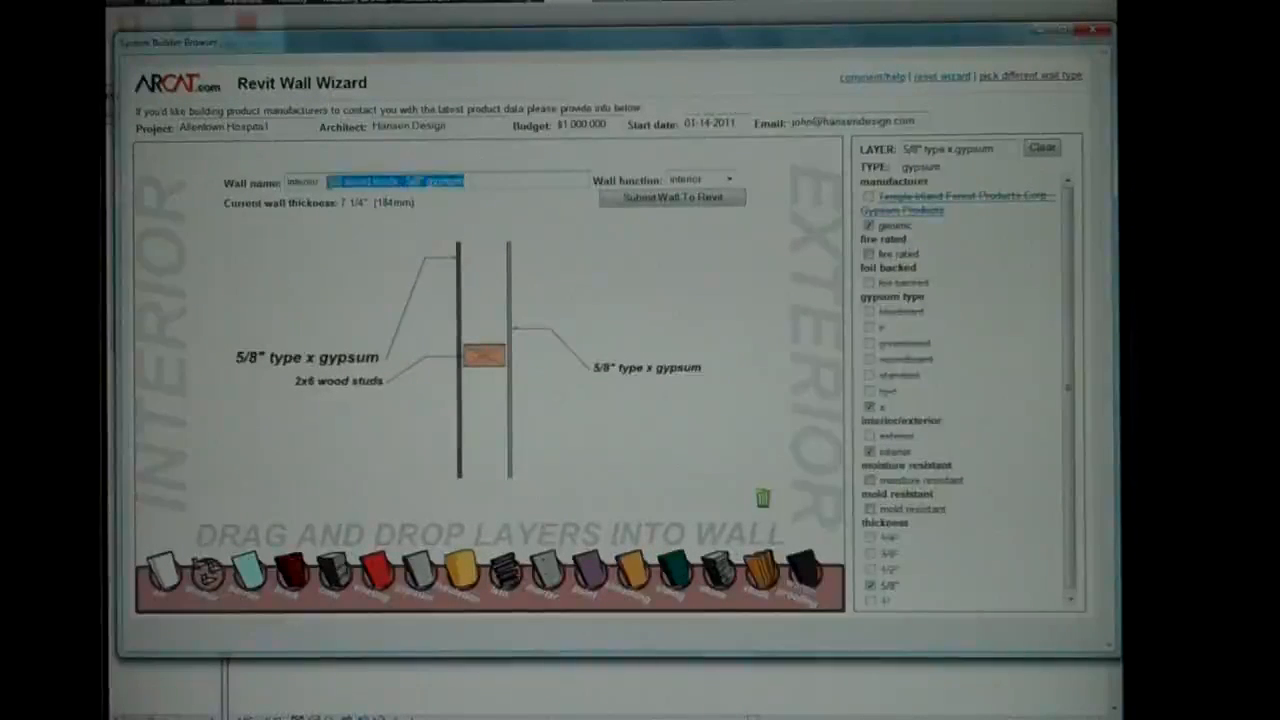
{"action": "left_click", "coordinate": [728, 180]}
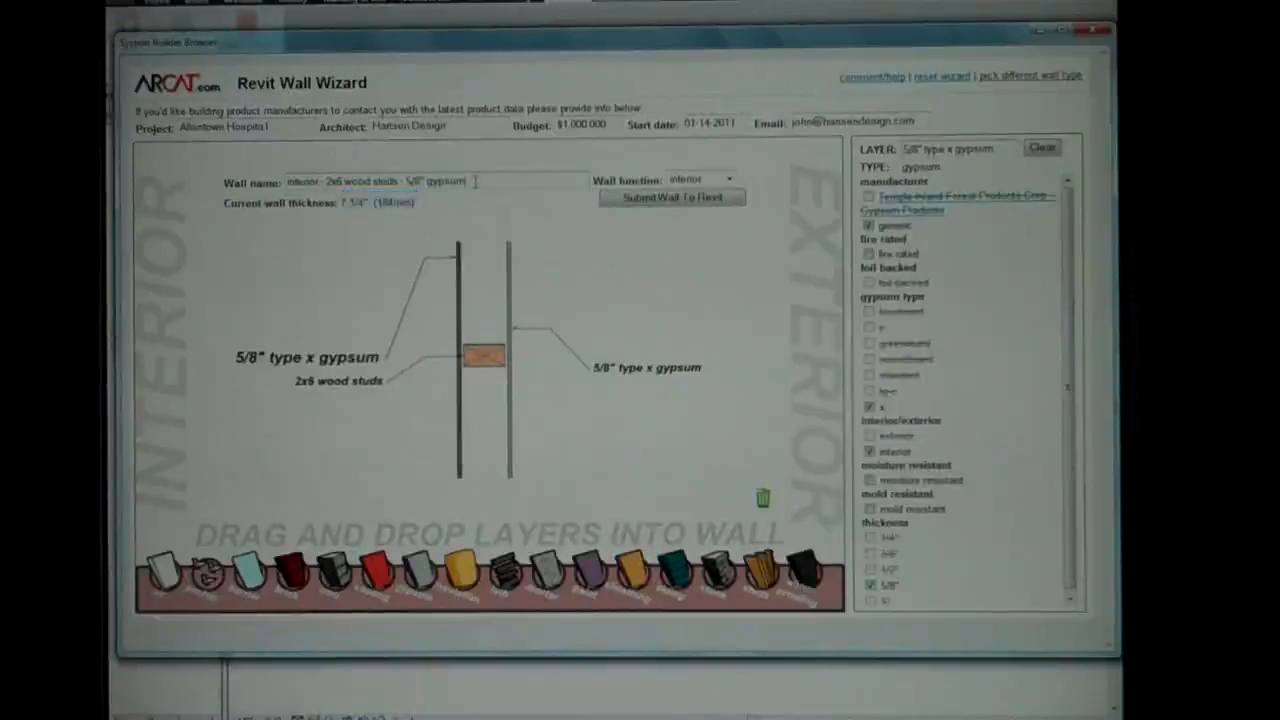
{"action": "triple_click", "coordinate": [380, 180]}
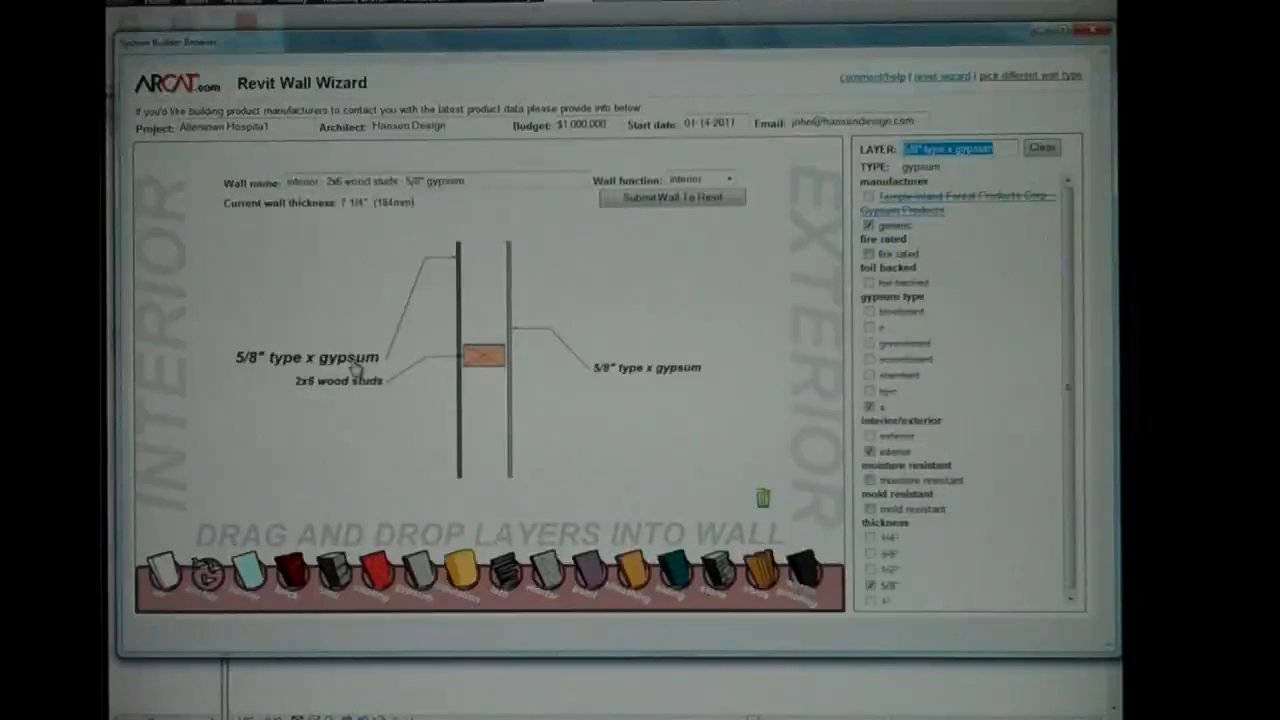
{"action": "mouse_move", "coordinate": [388, 418]}
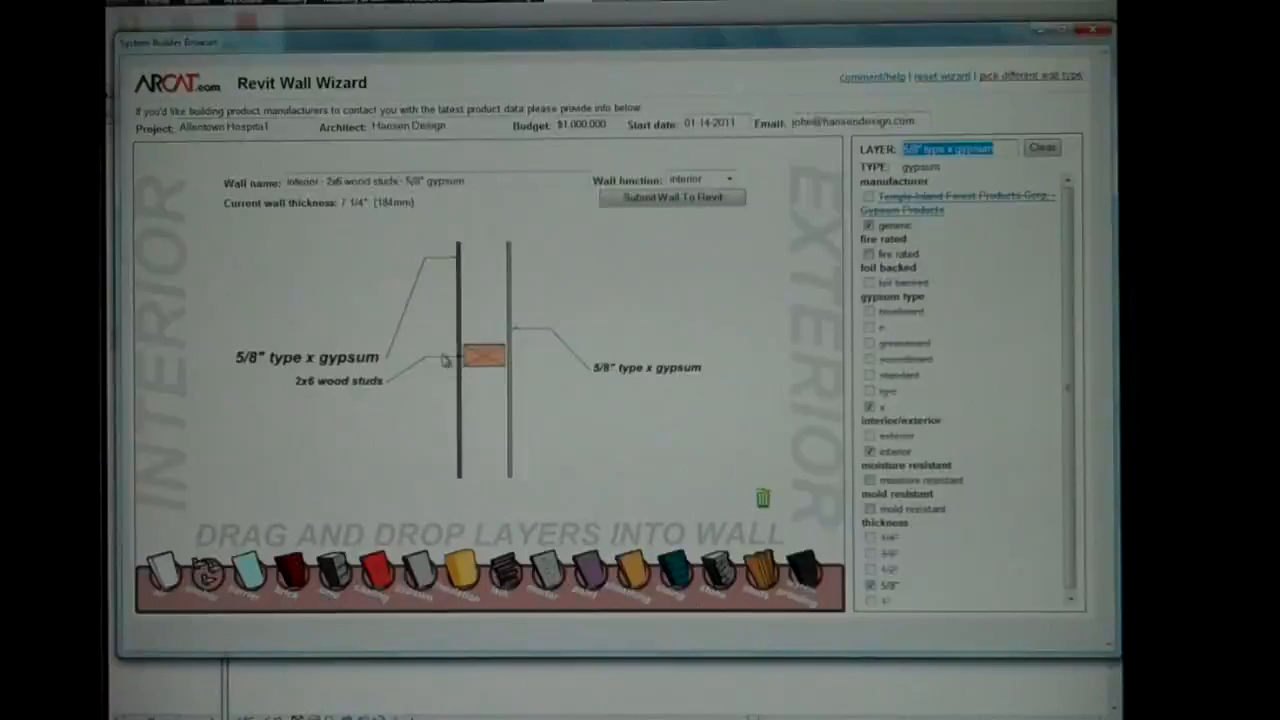
{"action": "mouse_move", "coordinate": [520, 384]}
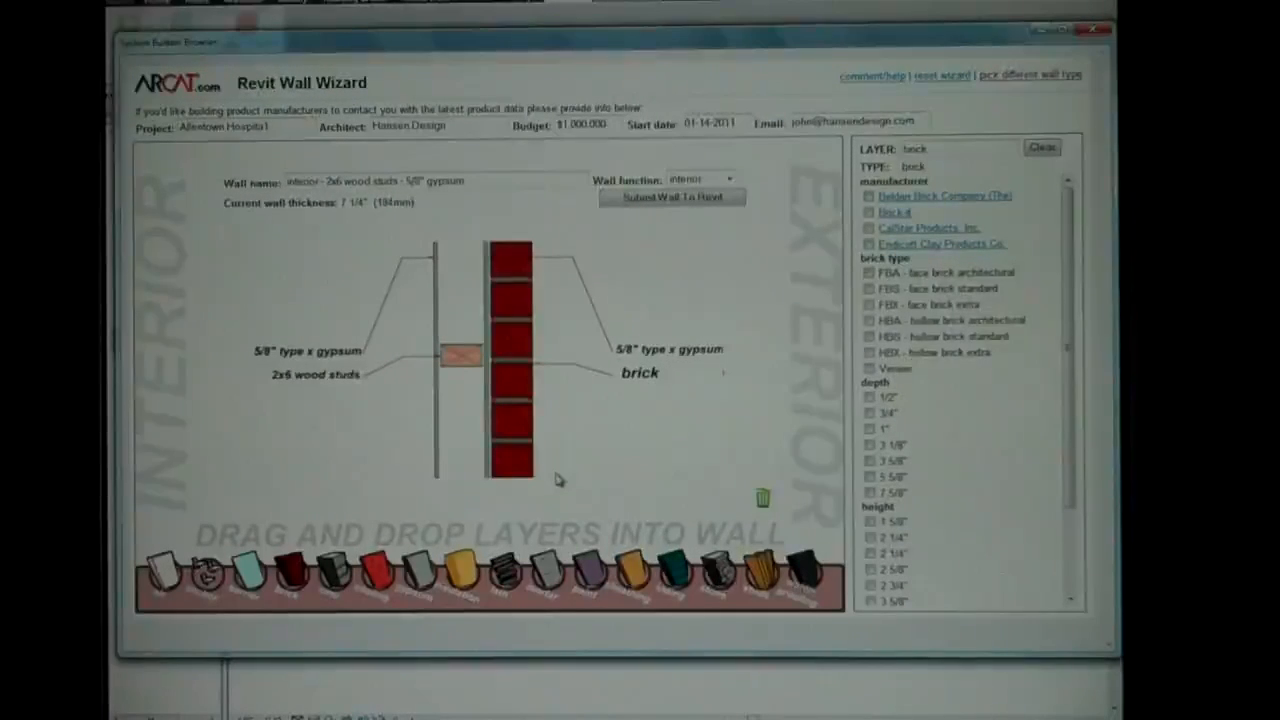
{"action": "mouse_move", "coordinate": [784, 368]}
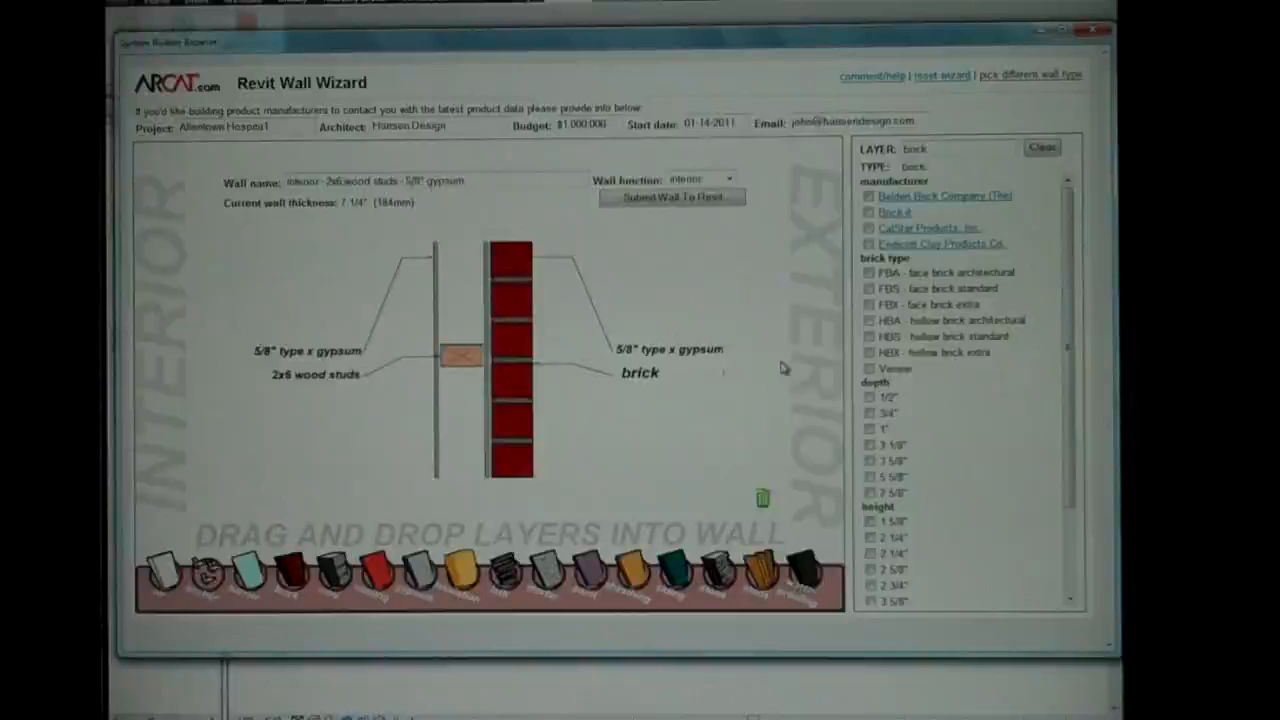
Make the brick Belden Brick Company FBA face brick and set the stud layer's property.
{"action": "left_click", "coordinate": [868, 196]}
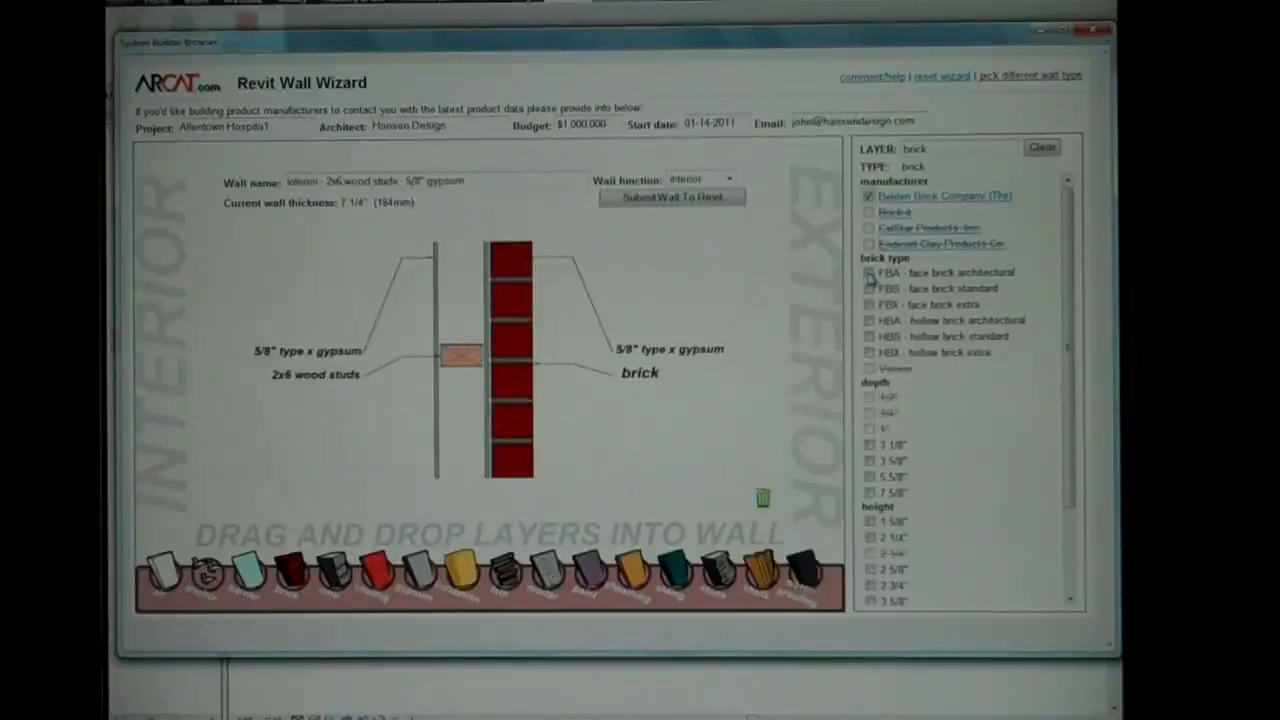
{"action": "left_click", "coordinate": [870, 444]}
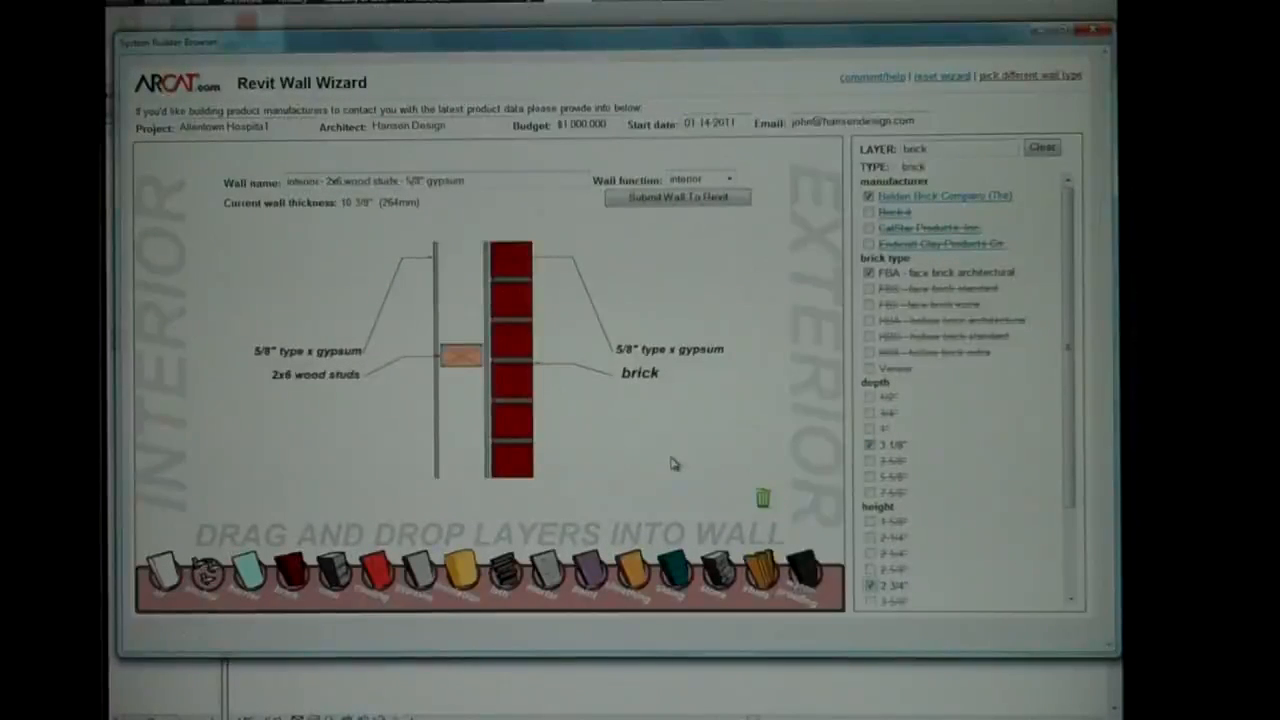
{"action": "mouse_move", "coordinate": [548, 384]}
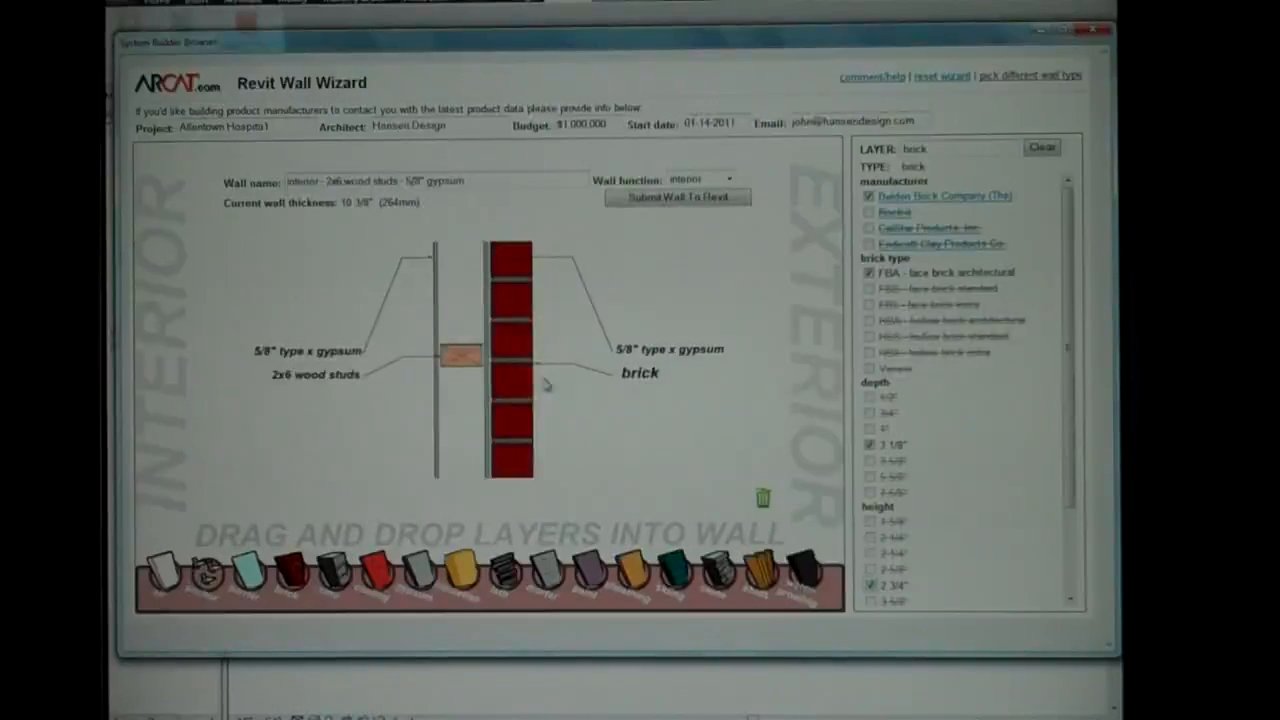
{"action": "left_click", "coordinate": [460, 356]}
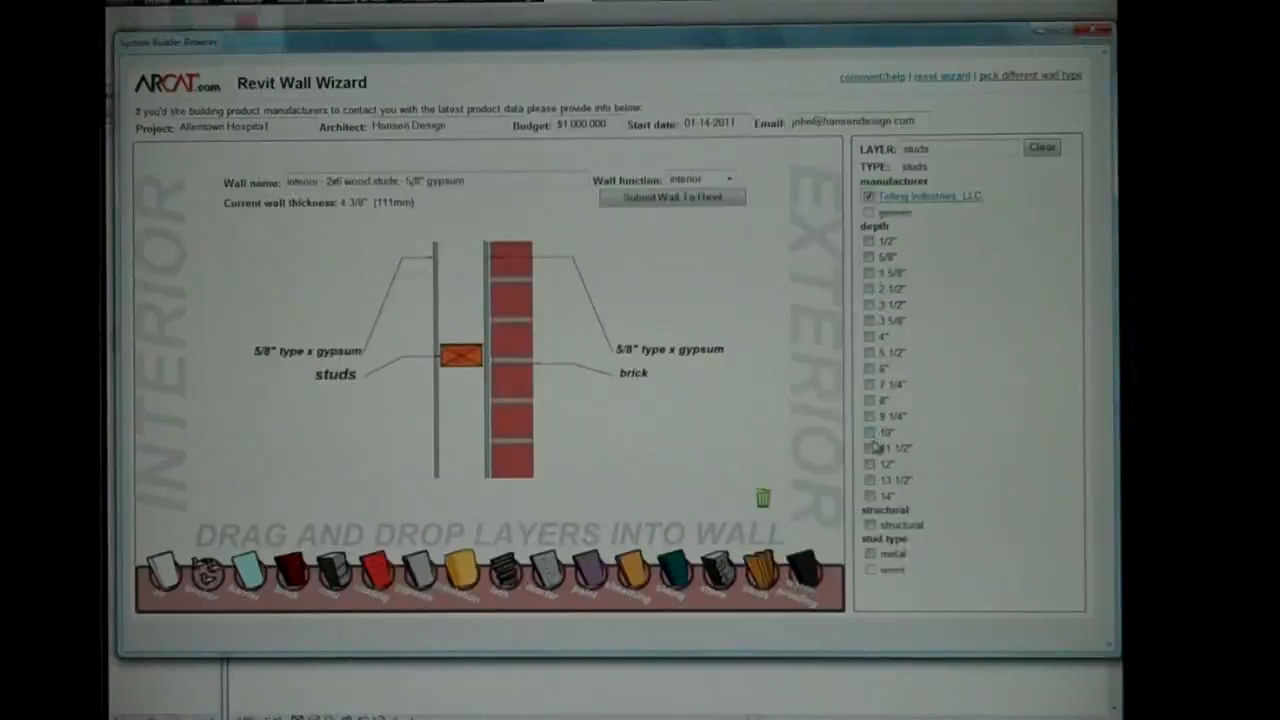
{"action": "left_click", "coordinate": [870, 432]}
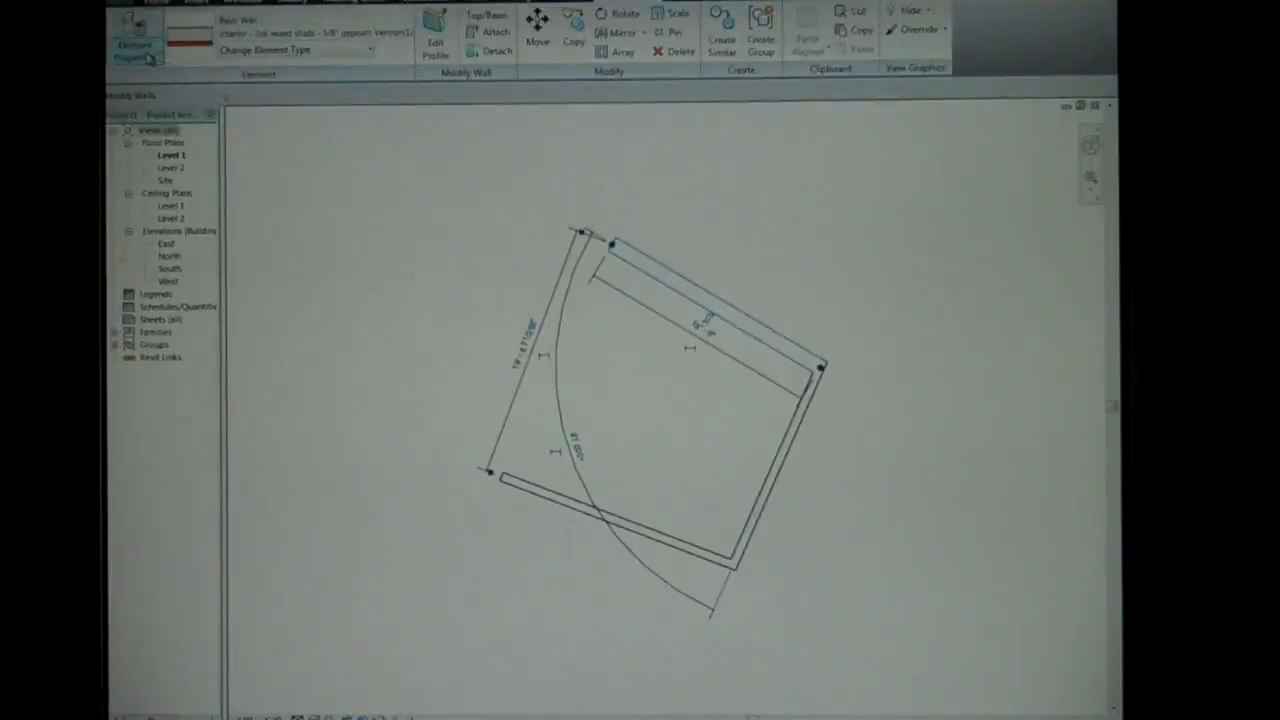
Bring up the new wall's element properties and its type settings.
{"action": "left_click", "coordinate": [136, 44]}
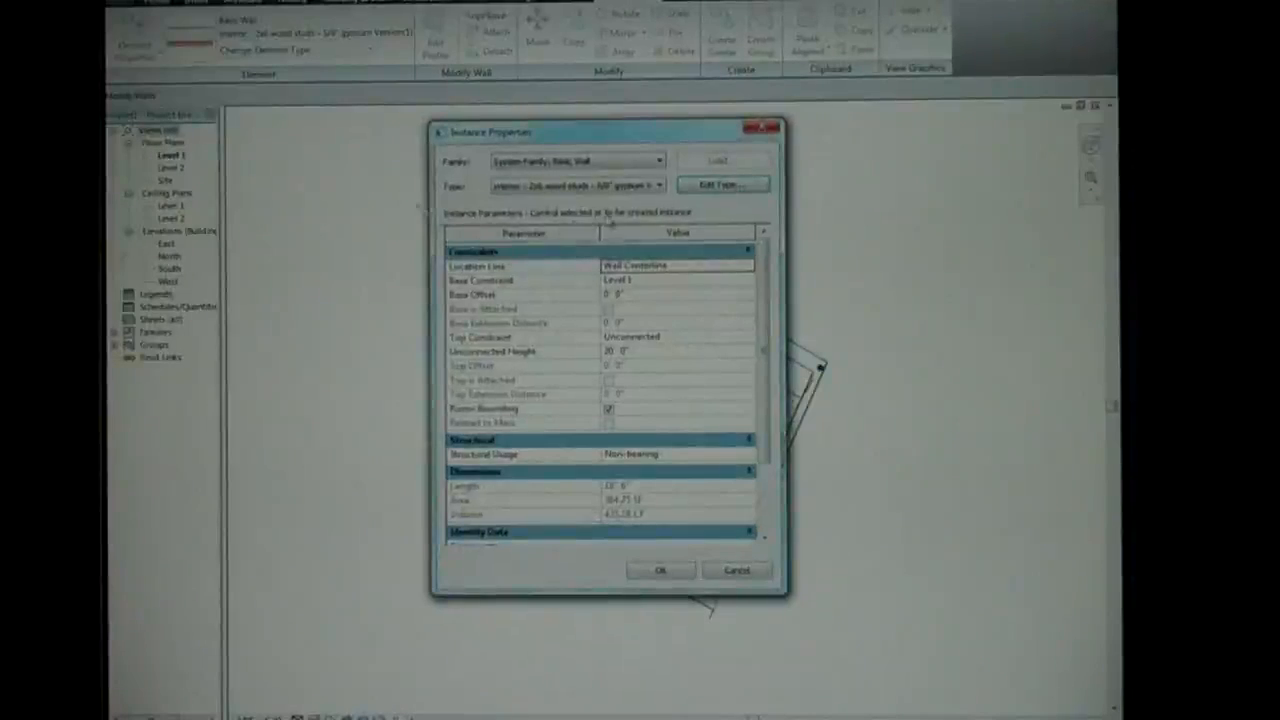
{"action": "left_click", "coordinate": [722, 184]}
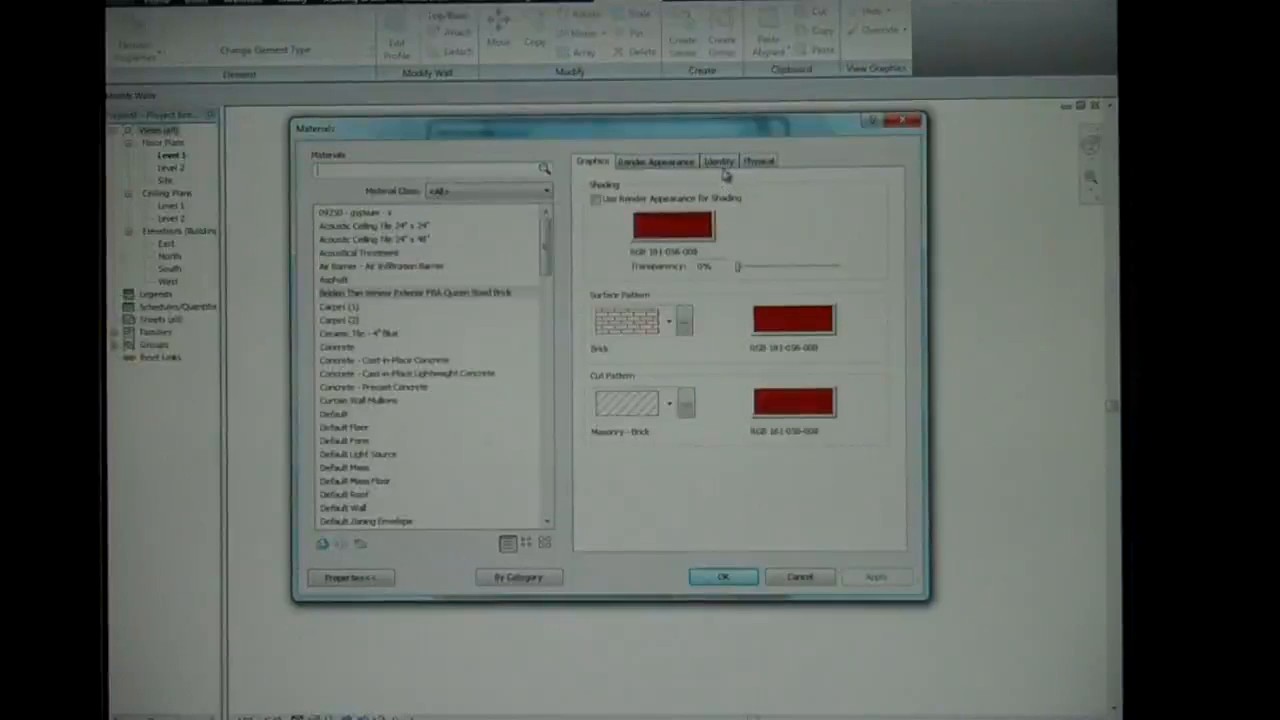
Check the Belden Brick Company identity data, then close the Materials and Type Properties dialogs.
{"action": "left_click", "coordinate": [718, 160]}
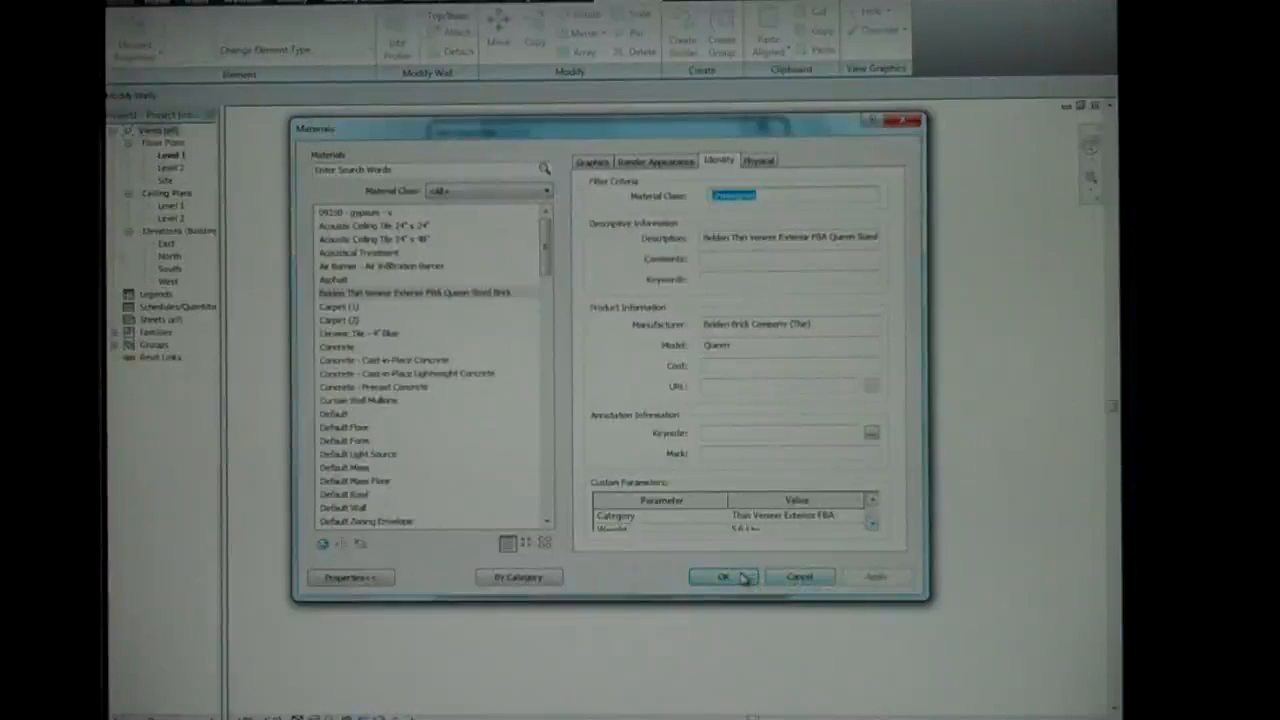
{"action": "left_click", "coordinate": [724, 576]}
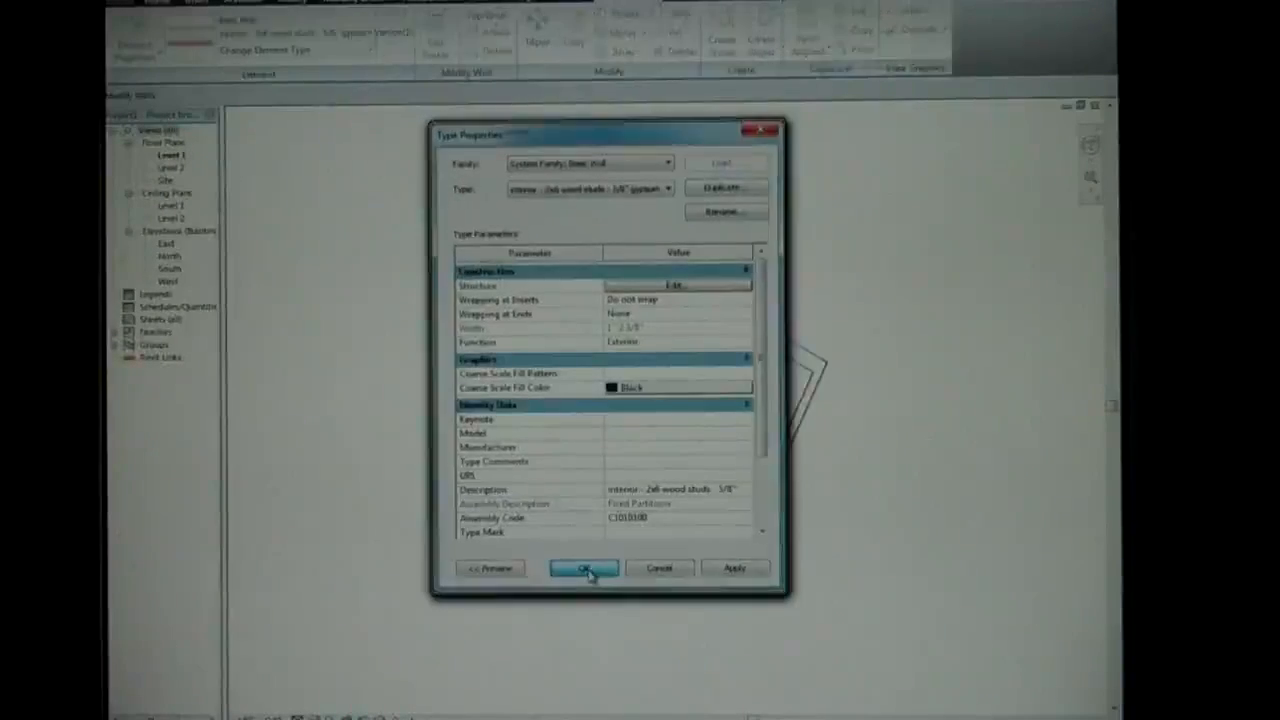
{"action": "left_click", "coordinate": [582, 568]}
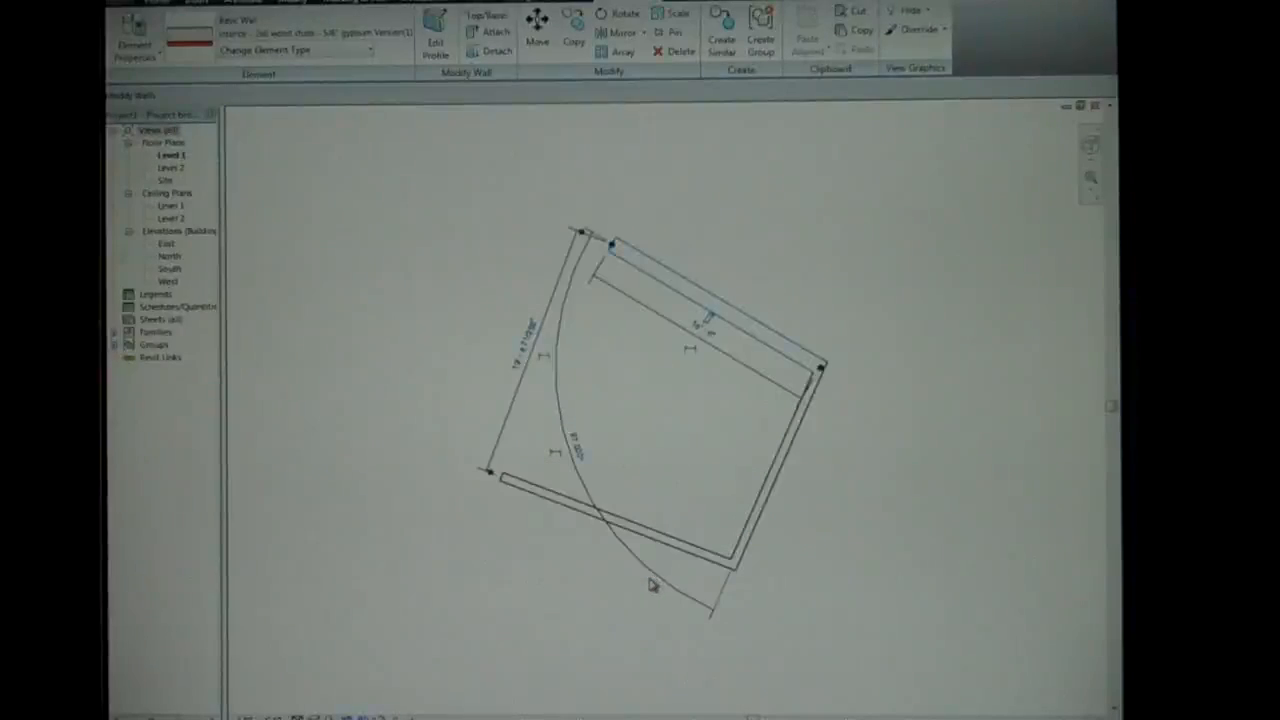